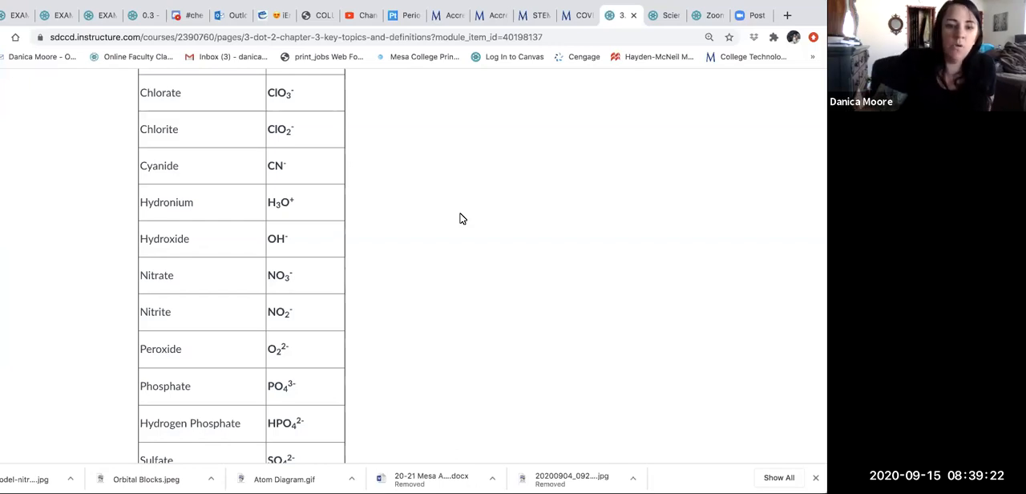
scroll(up, 3)
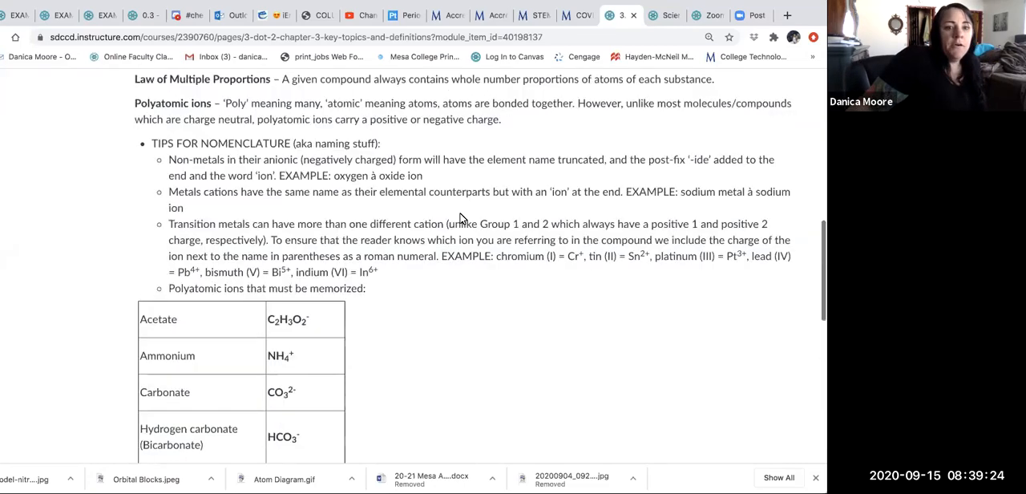
scroll(up, 3)
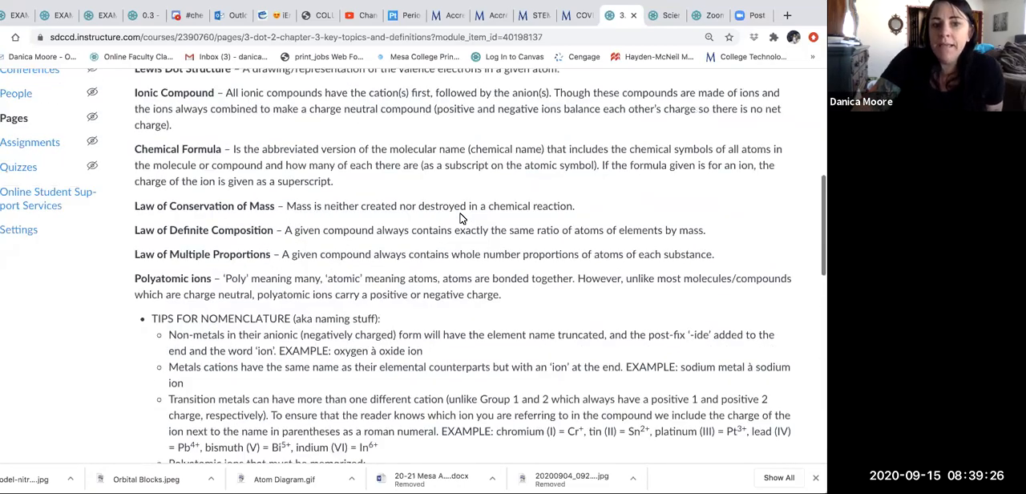
scroll(up, 3)
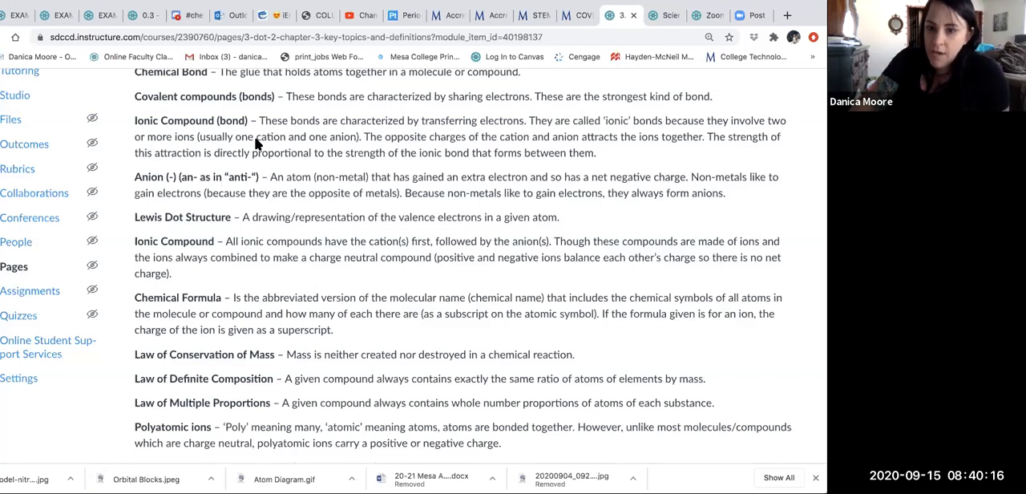
scroll(up, 3)
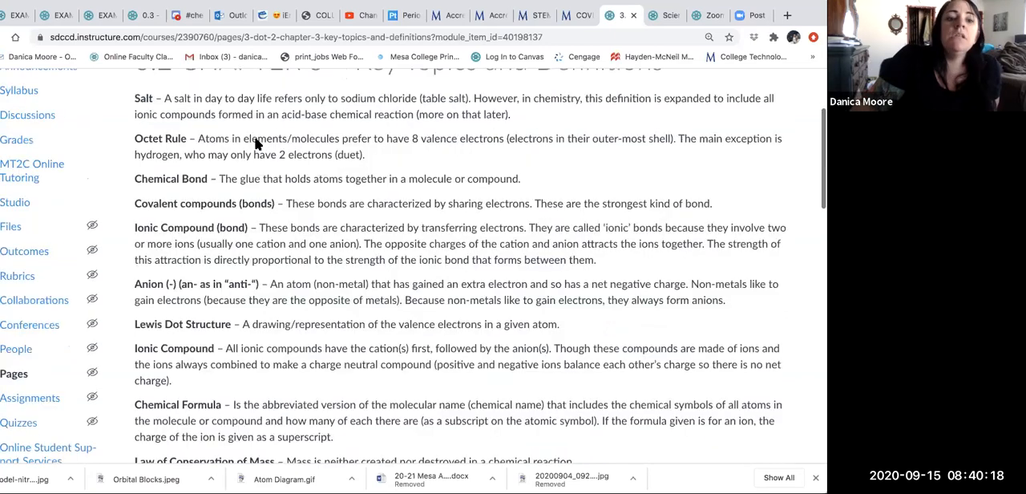
scroll(up, 3)
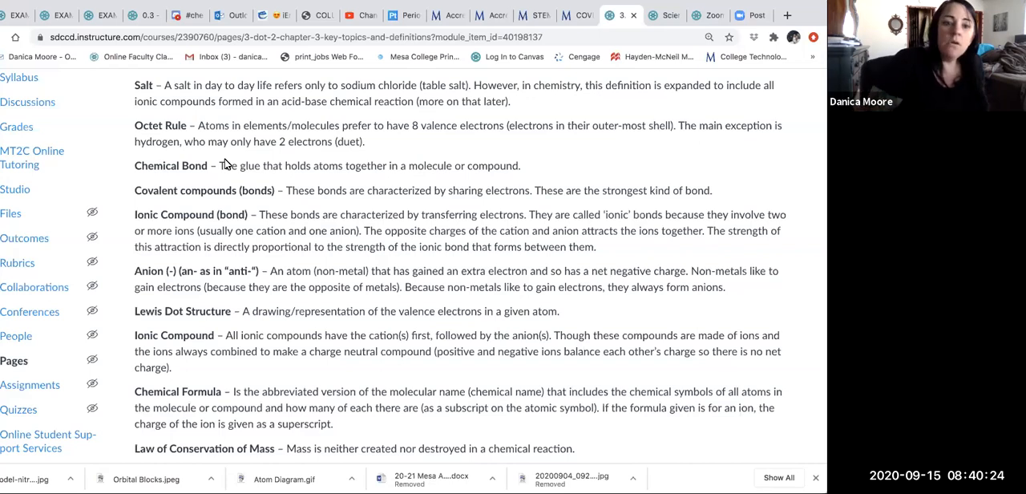
mouse_move(209, 134)
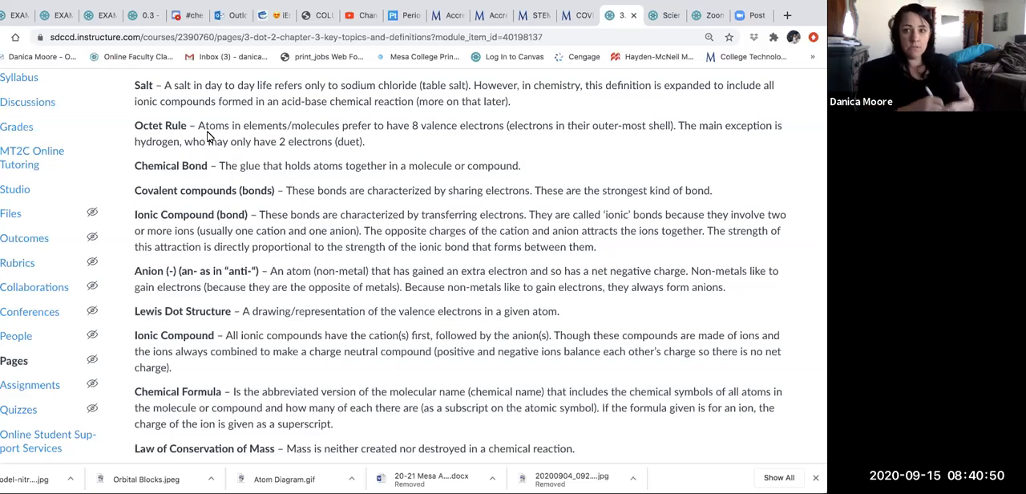
mouse_move(236, 205)
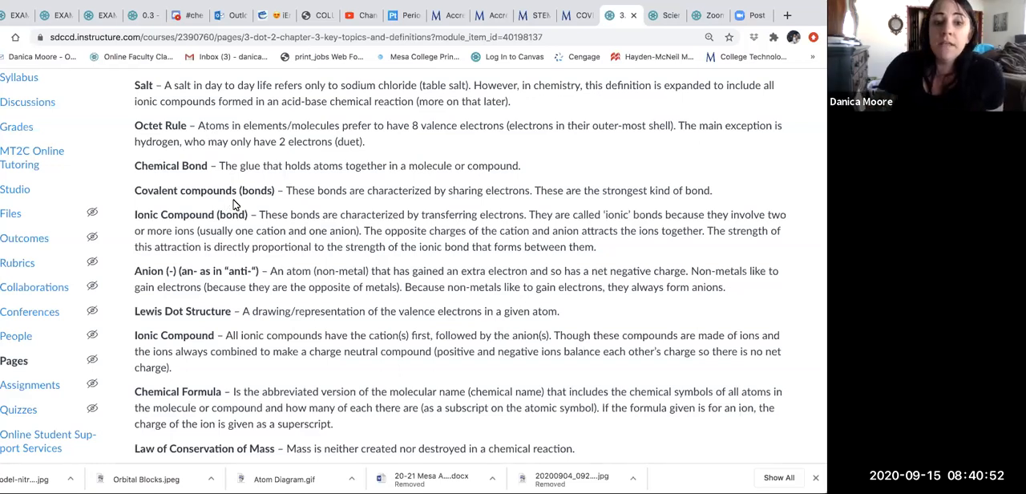
mouse_move(134, 211)
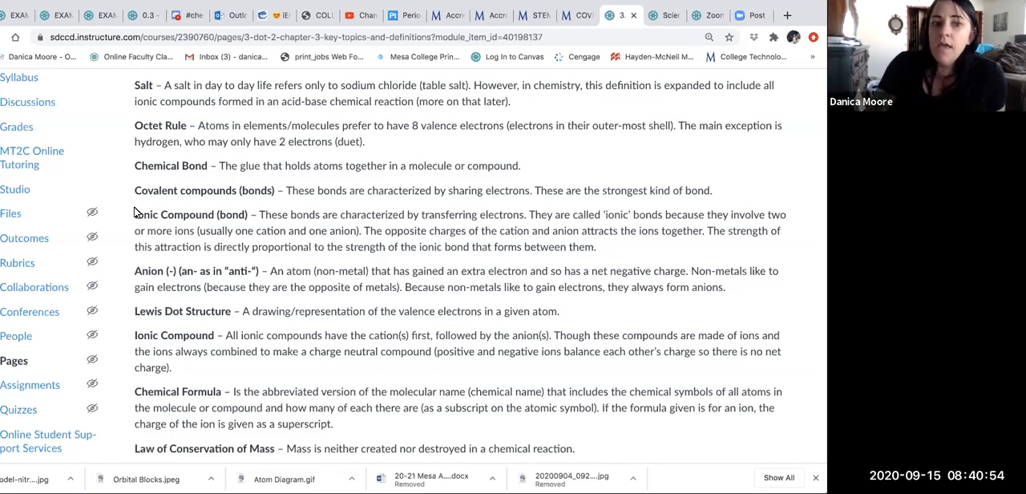
mouse_move(248, 223)
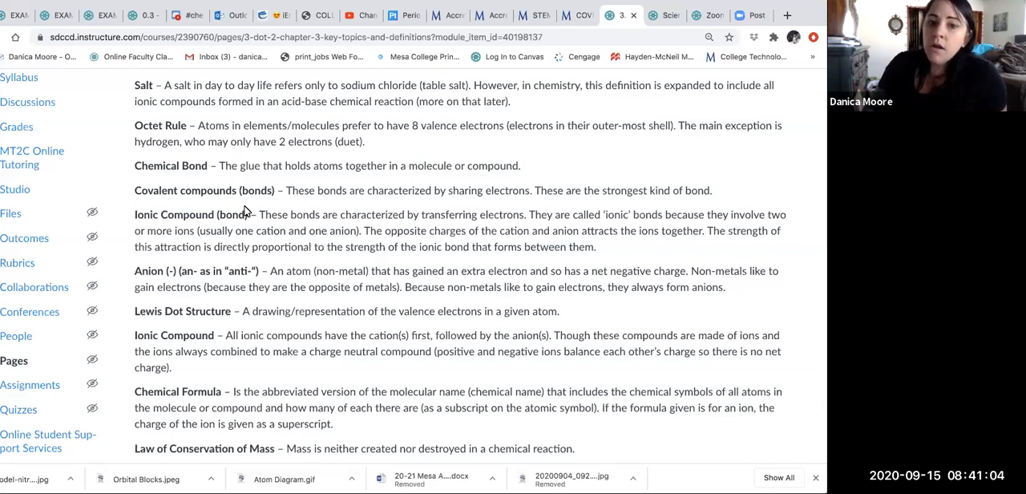
mouse_move(491, 198)
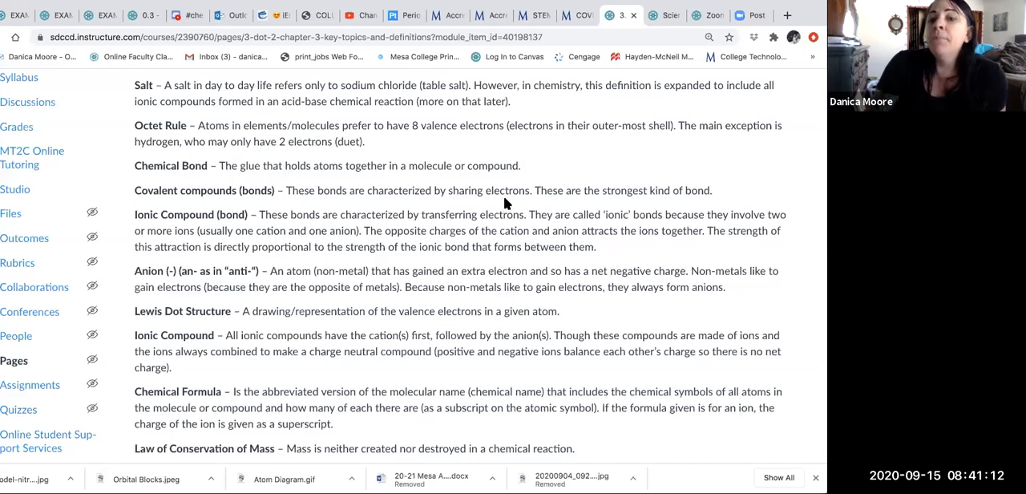
mouse_move(516, 179)
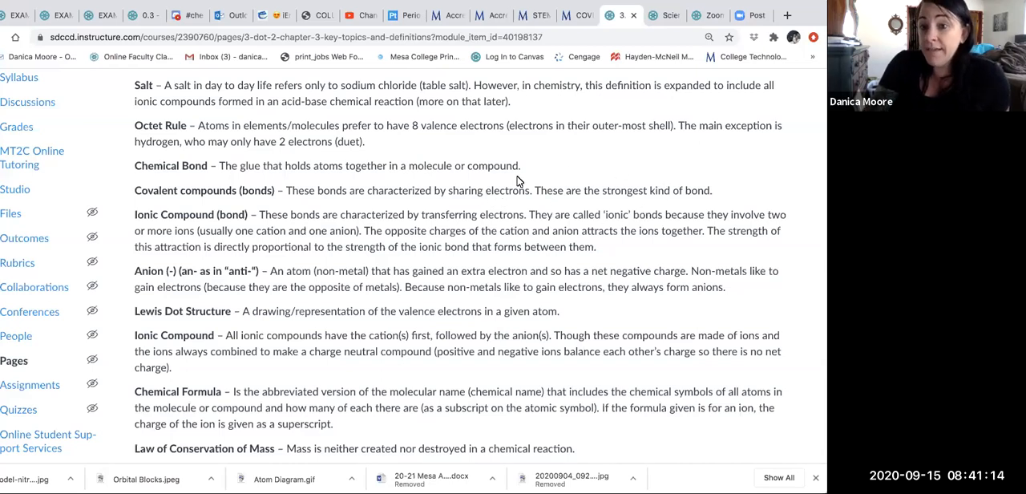
mouse_move(240, 254)
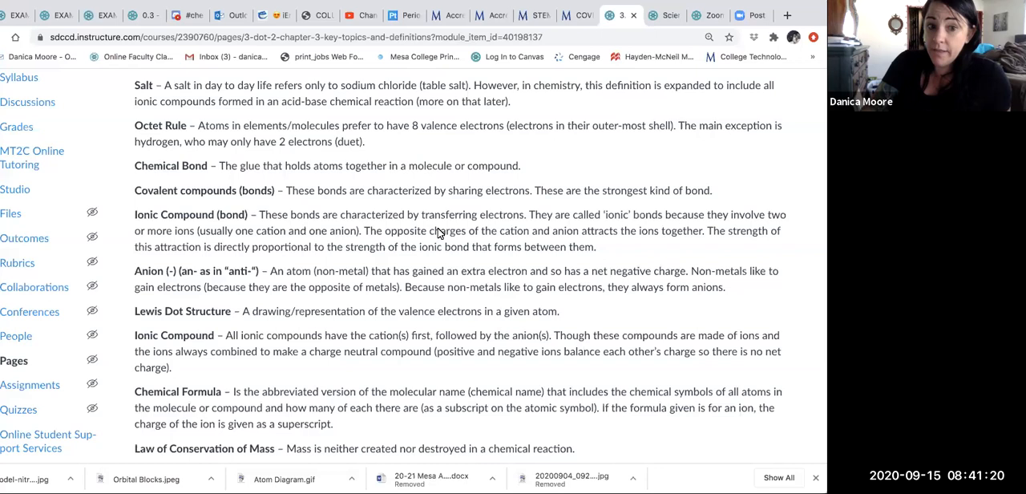
mouse_move(125, 218)
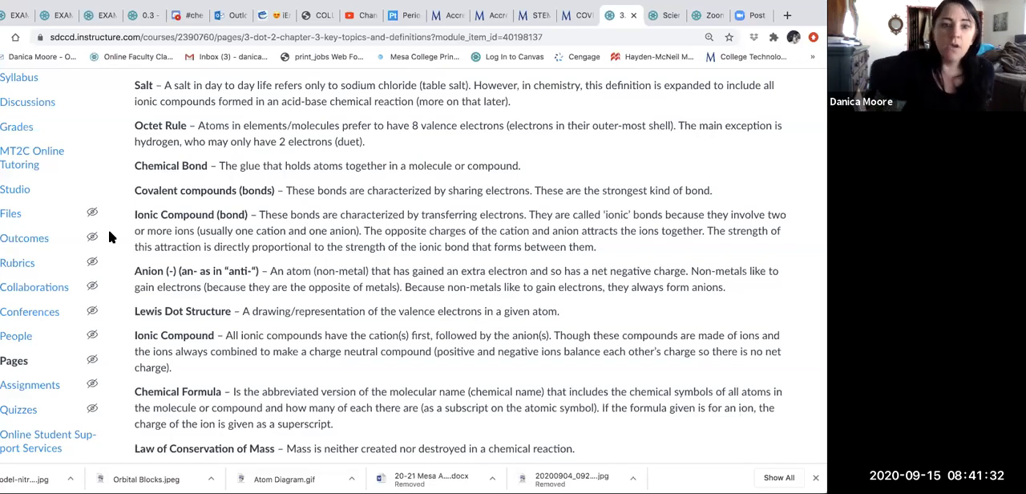
mouse_move(202, 253)
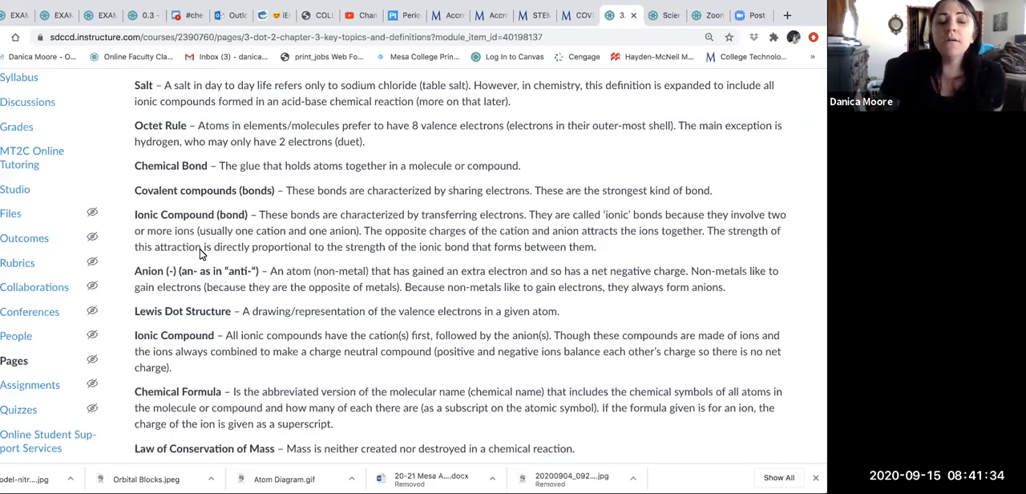
mouse_move(345, 237)
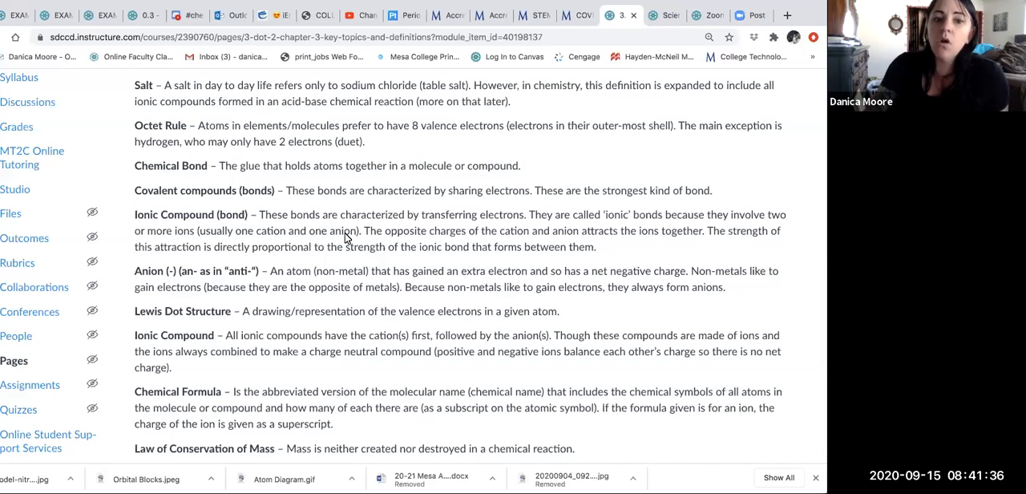